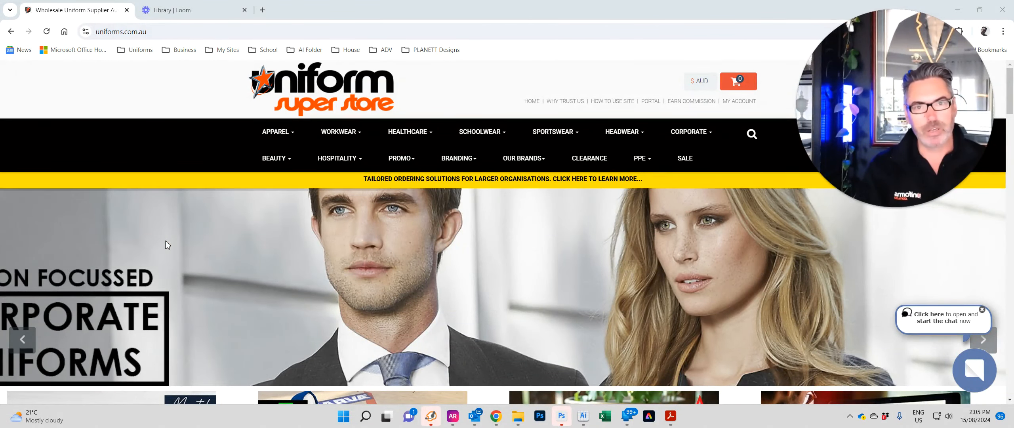
Navigate from the home page to the Mens Polos category via the Apparel menu.
click(275, 132)
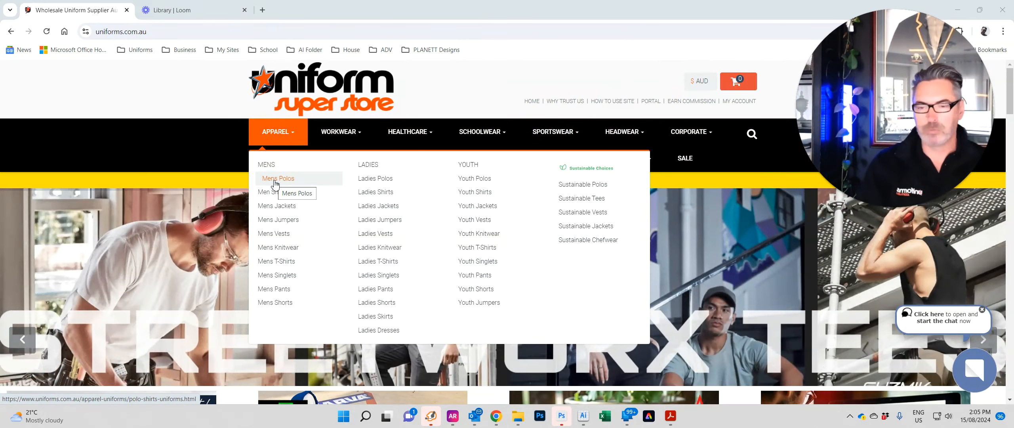
click(277, 179)
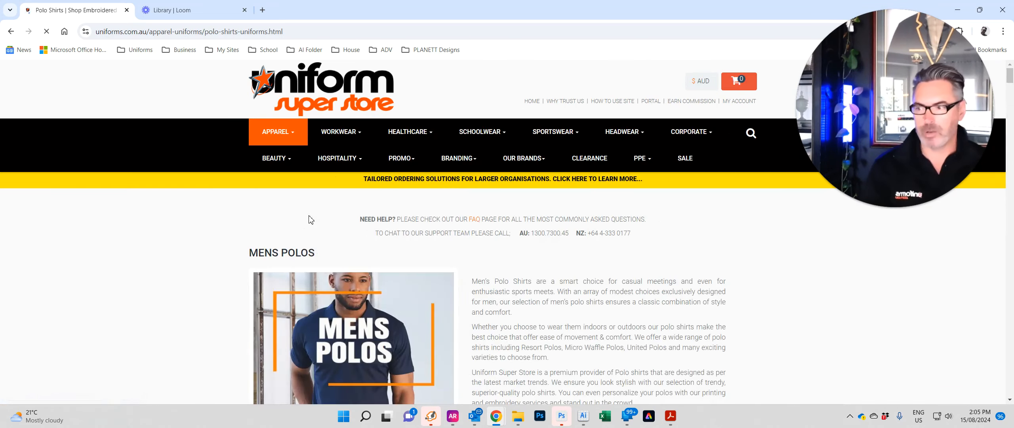
scroll(down, 3)
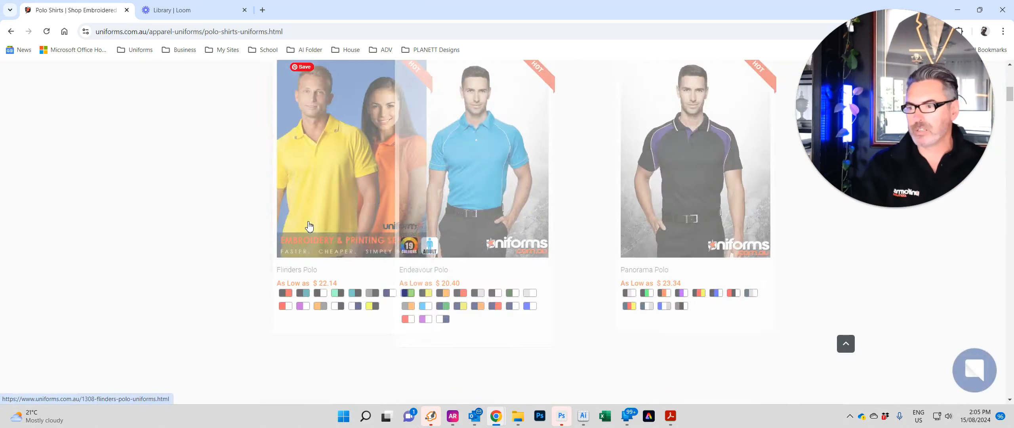
scroll(down, 3)
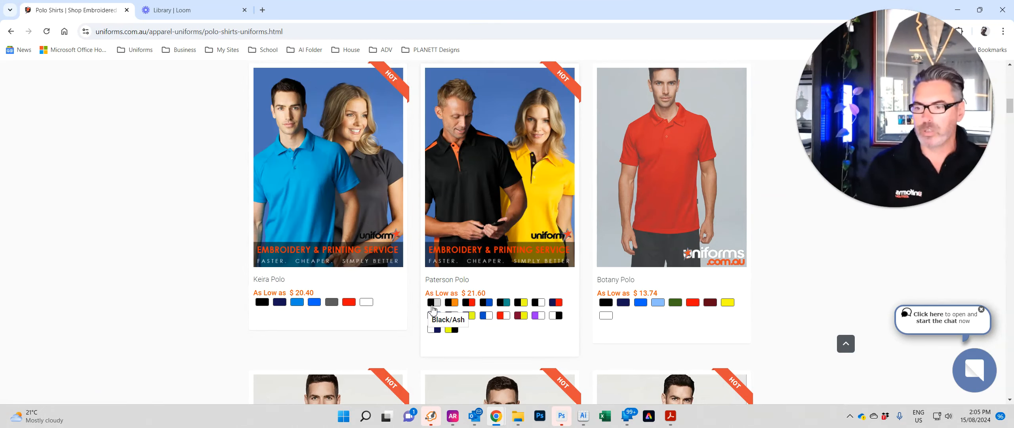
mouse_move(488, 303)
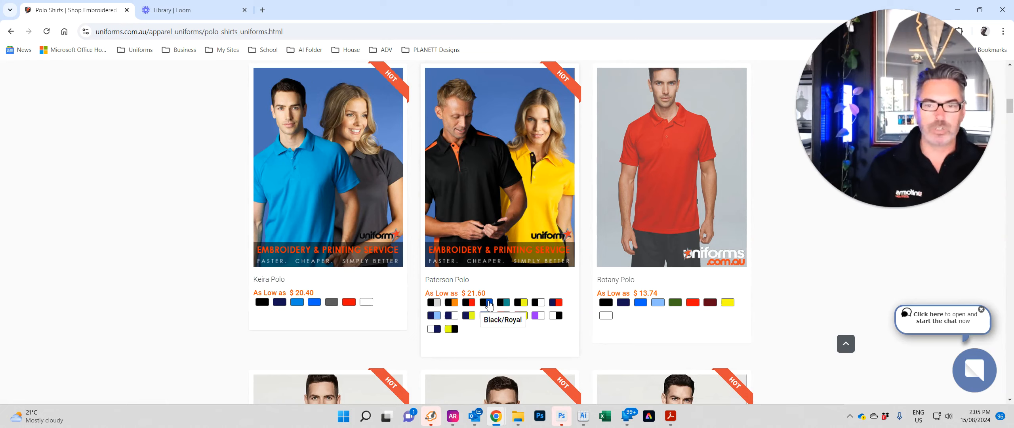
mouse_move(504, 303)
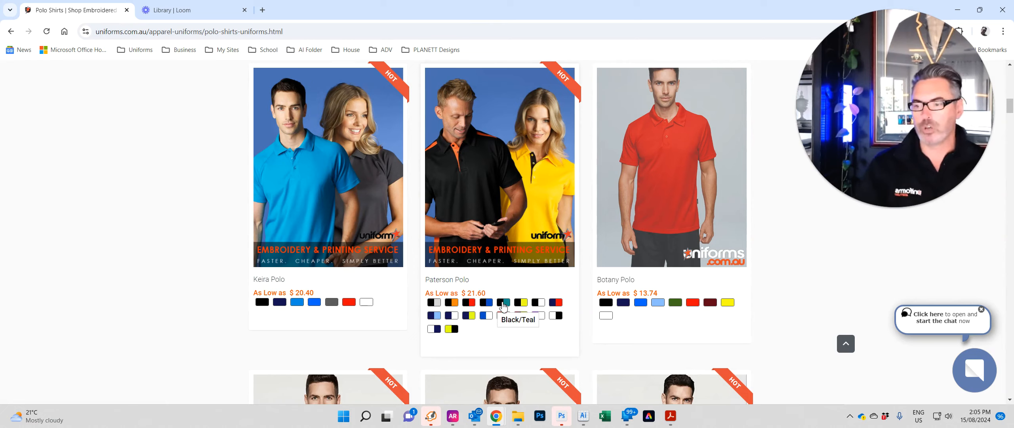
scroll(down, 3)
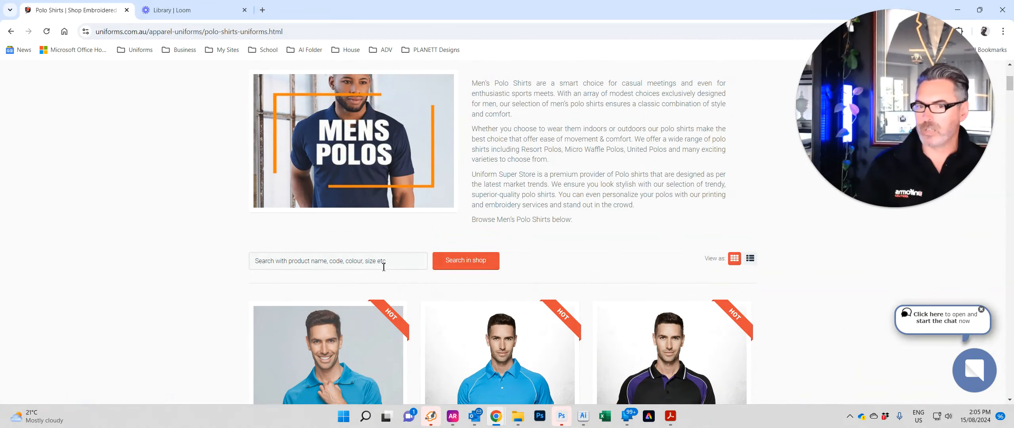
scroll(up, 3)
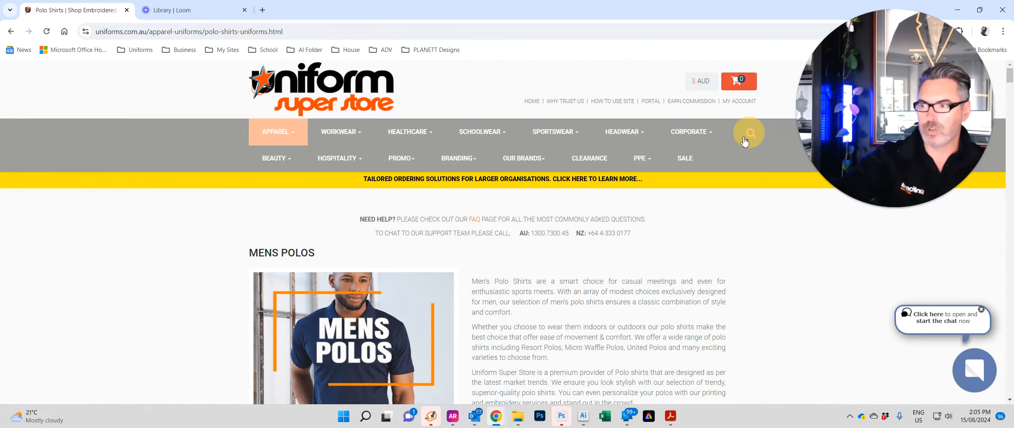
scroll(down, 3)
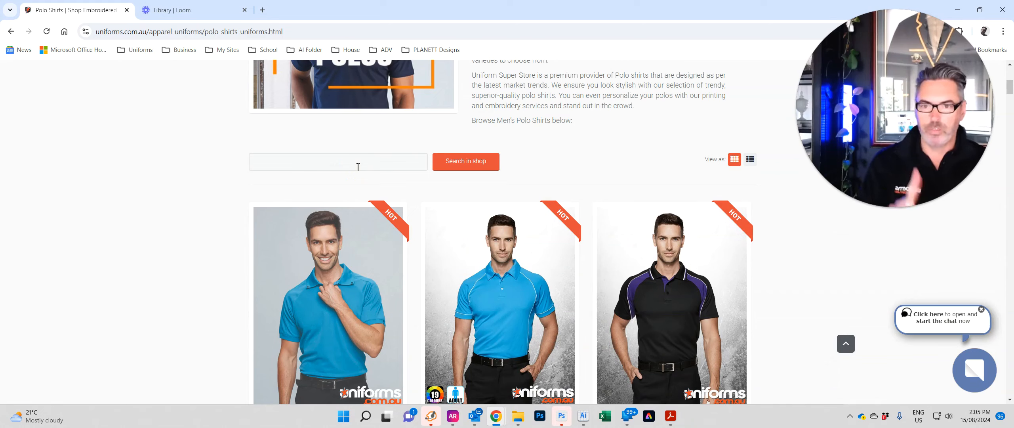
click(337, 161)
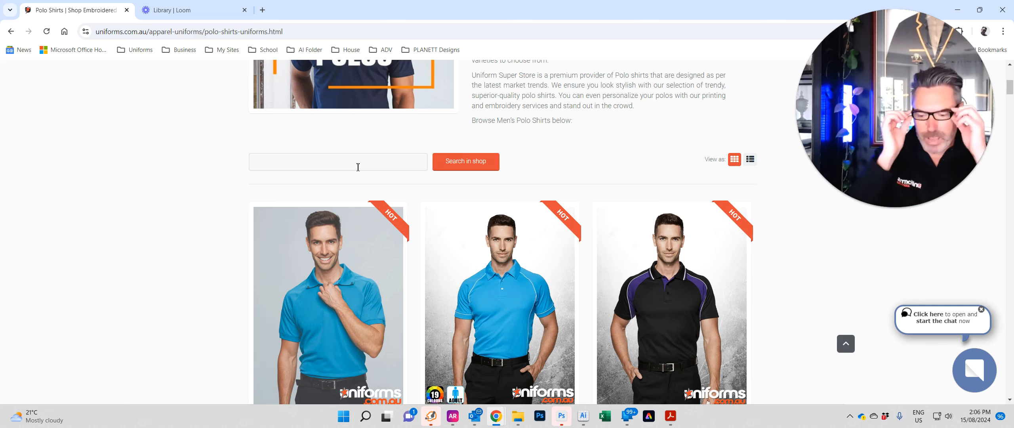
click(337, 161)
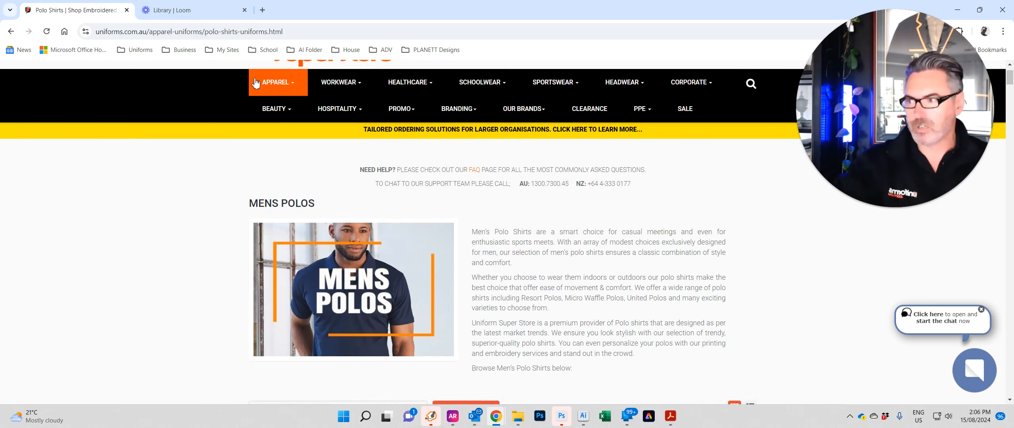
mouse_move(758, 212)
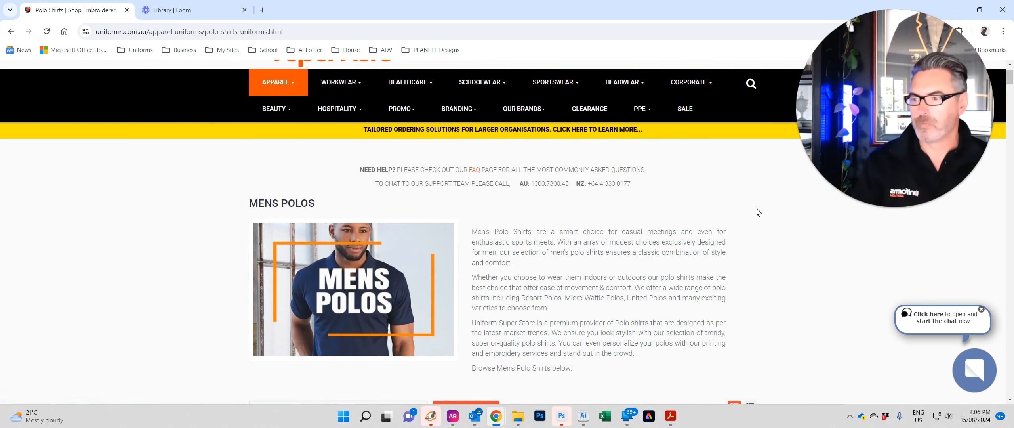
scroll(down, 3)
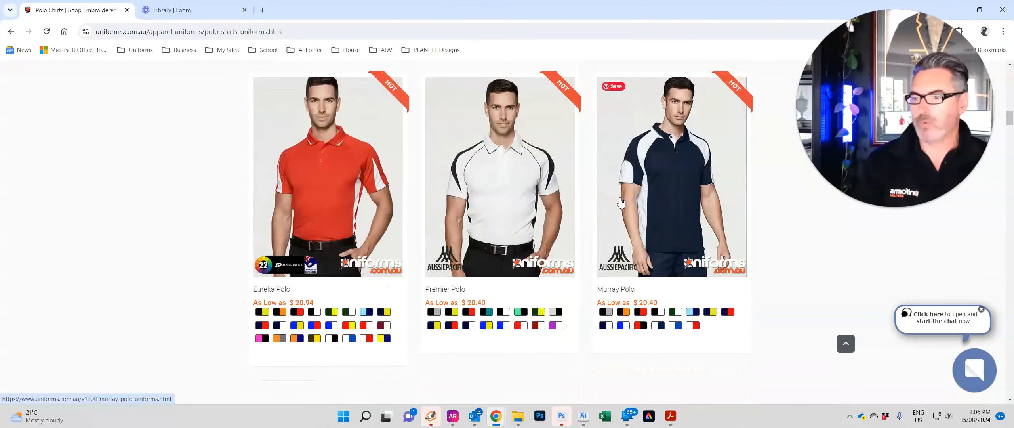
scroll(down, 3)
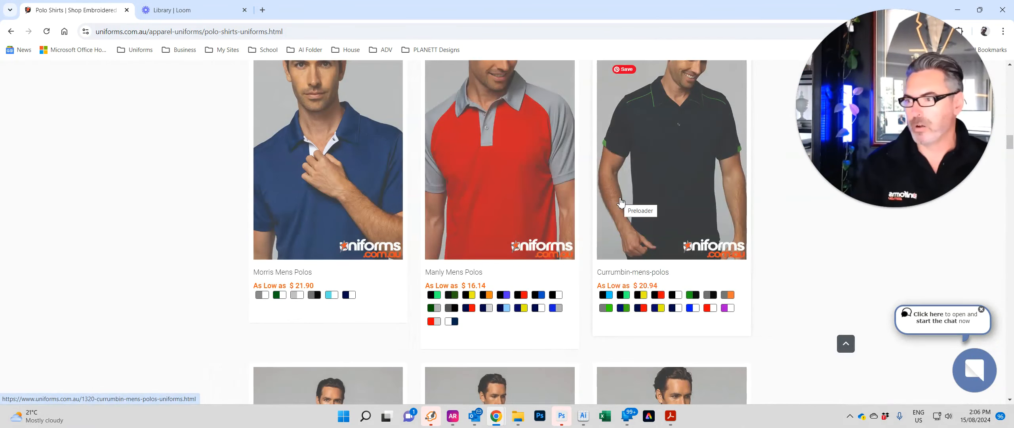
click(499, 160)
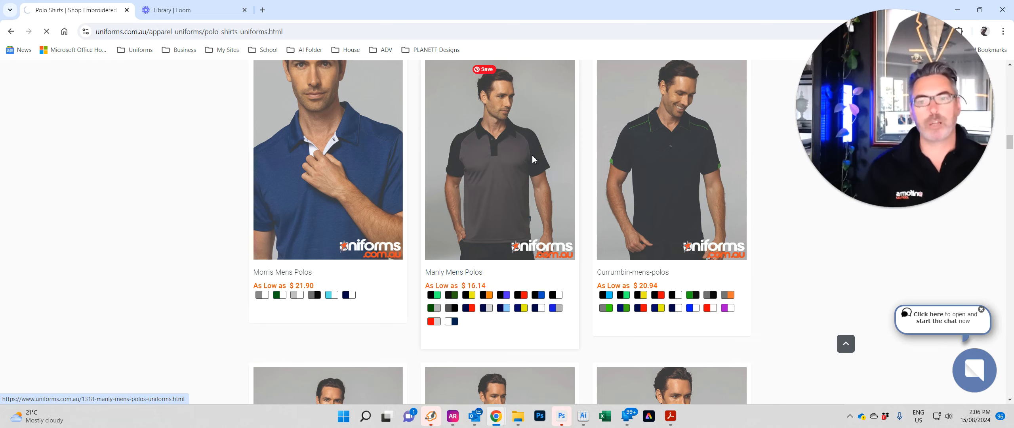
View the Manly Mens Polos product, browsing colour thumbnails and enlarging the black and orange image.
click(498, 160)
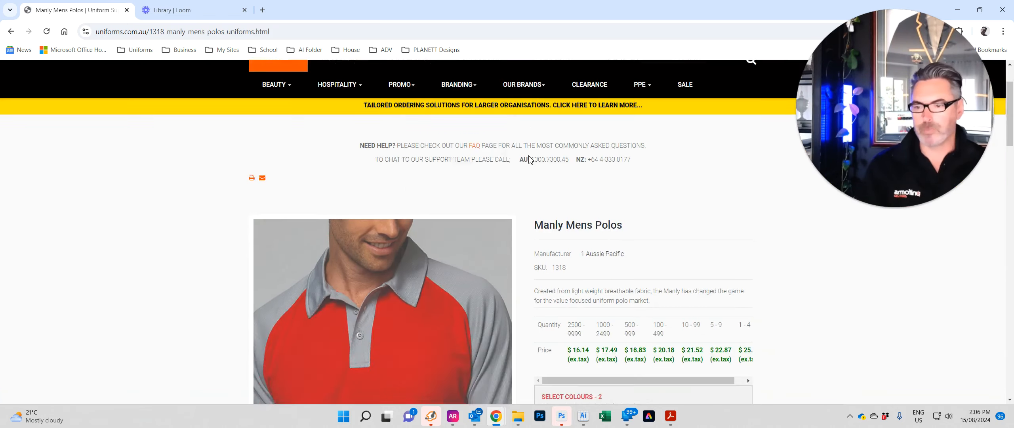
scroll(down, 3)
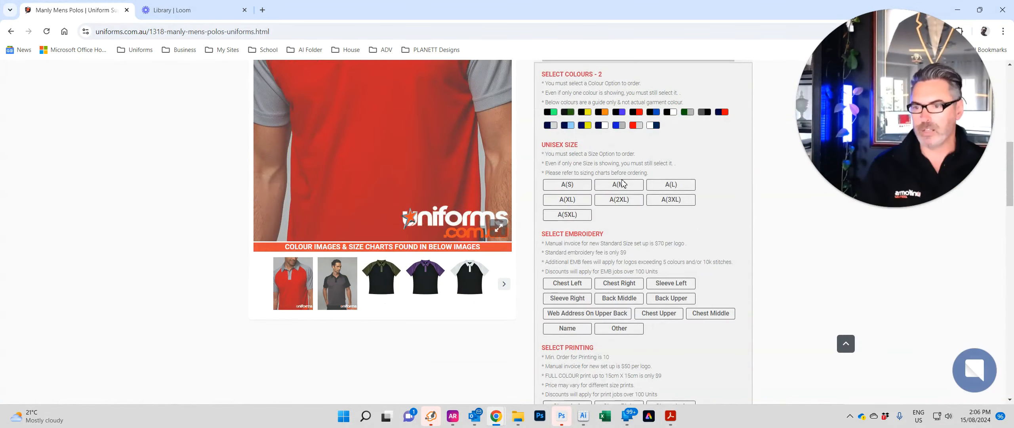
scroll(down, 3)
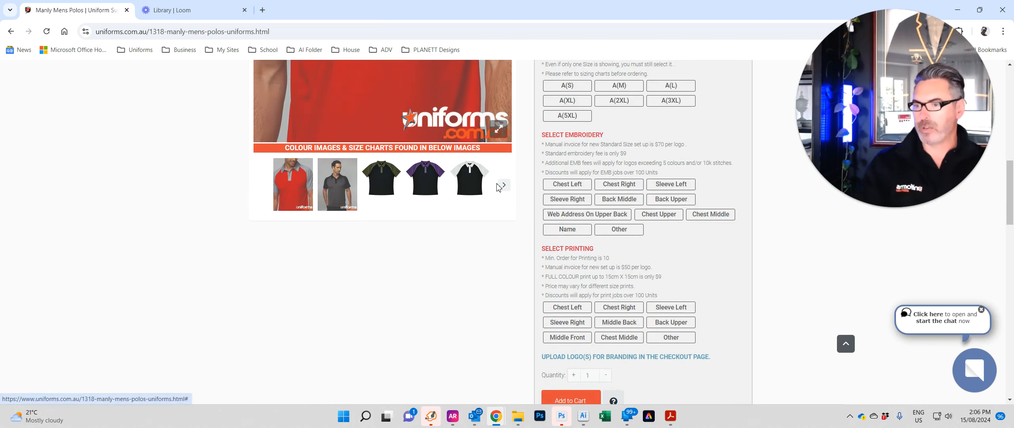
click(502, 186)
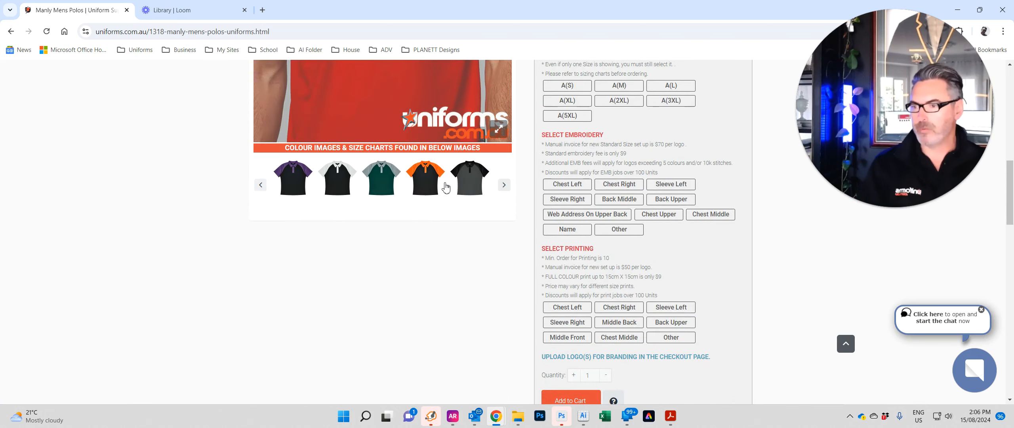
click(425, 177)
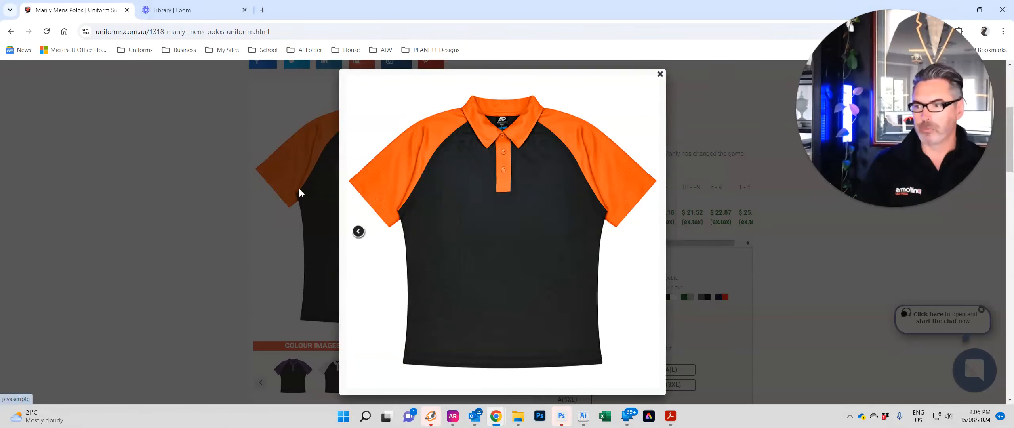
click(660, 75)
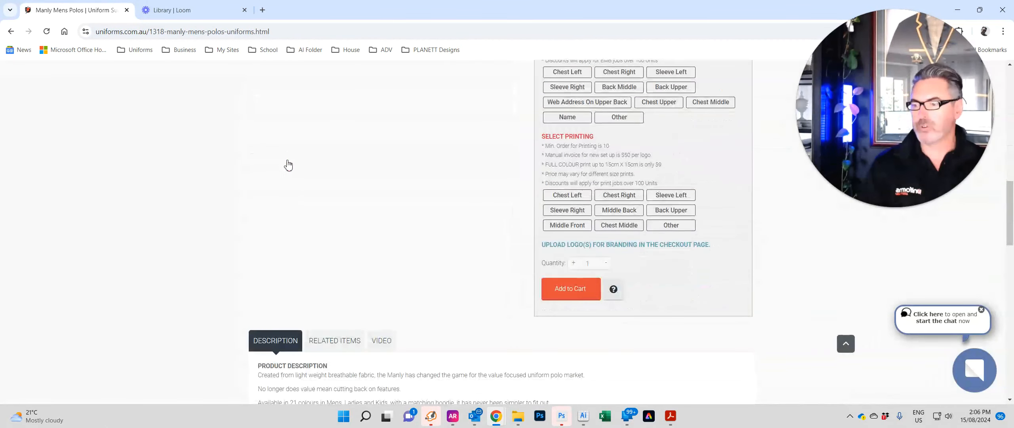
Browse further colour images of the Manly Mens Polos and show its Related Items.
scroll(down, 3)
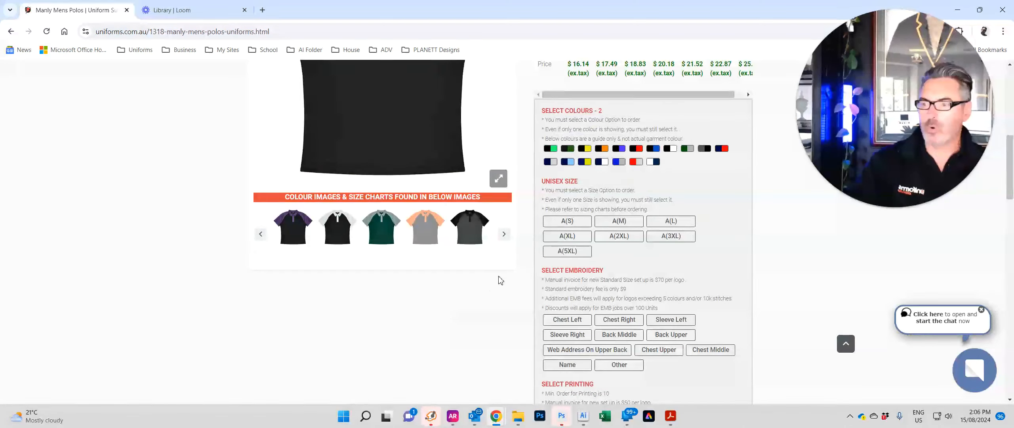
click(504, 234)
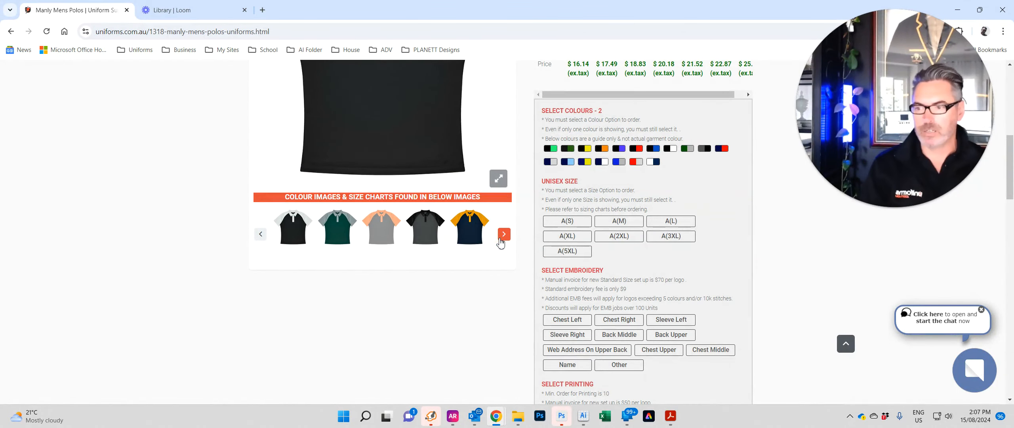
click(504, 233)
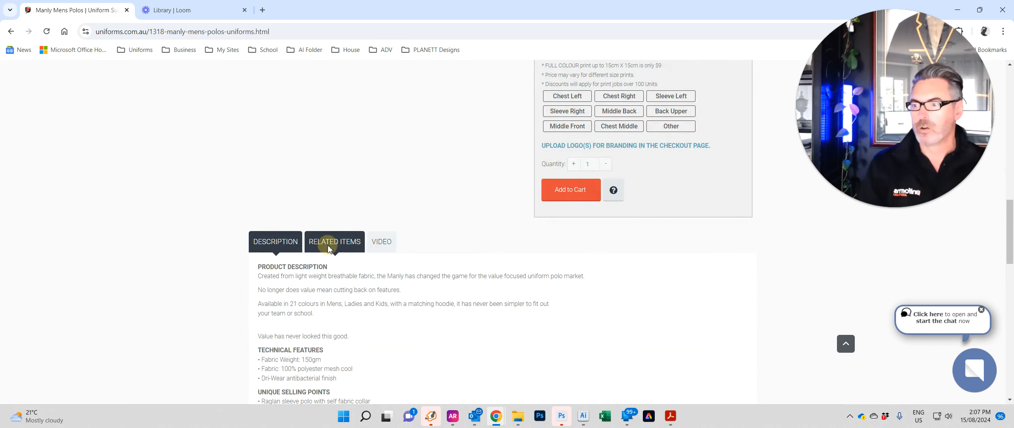
click(334, 241)
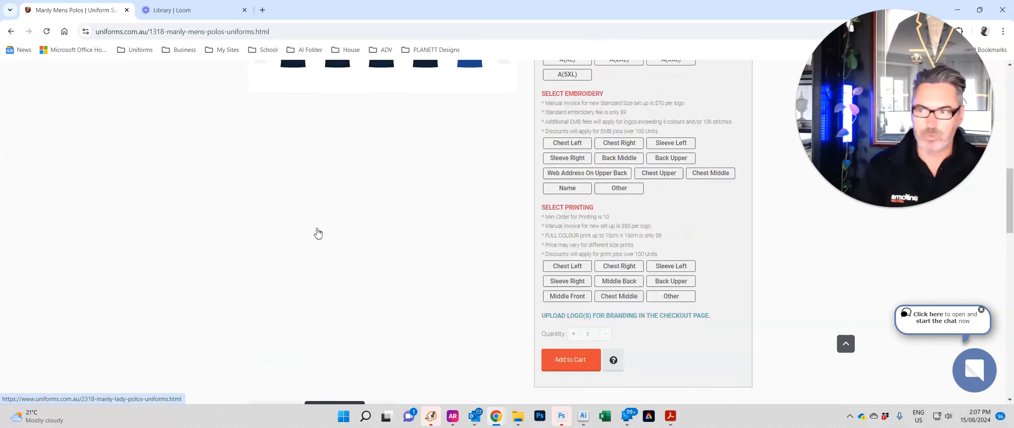
scroll(up, 3)
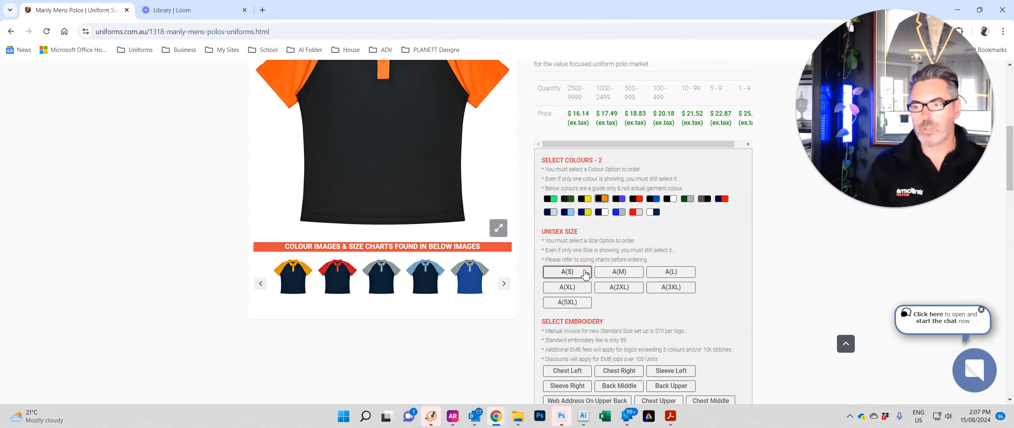
Add 10 Manly Mens Polos, size A(S) with Chest Left embroidery, to the cart.
scroll(down, 3)
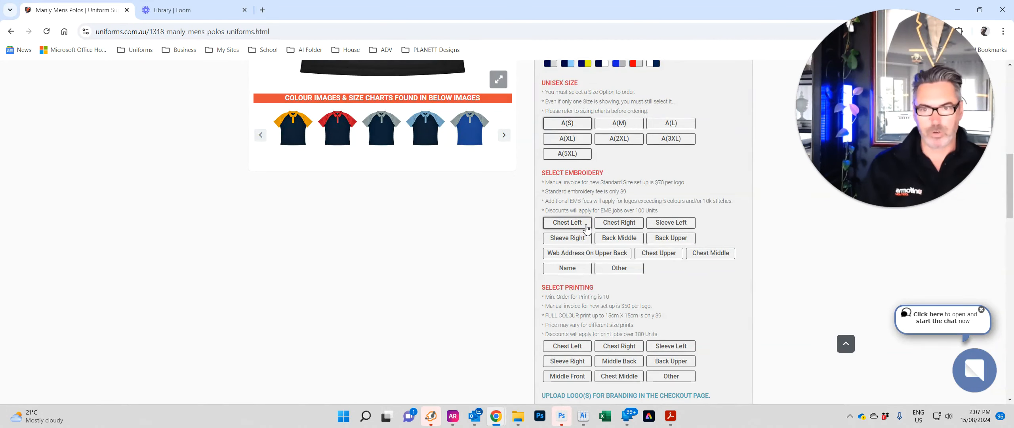
scroll(down, 3)
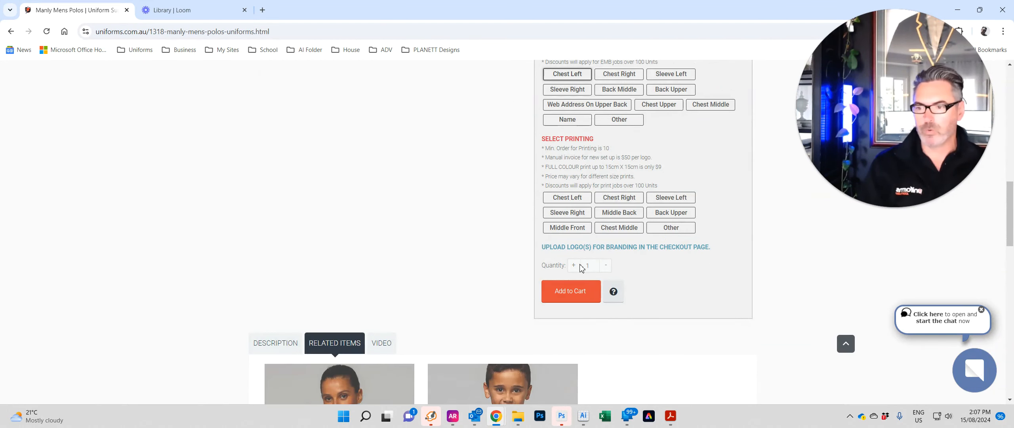
mouse_move(574, 269)
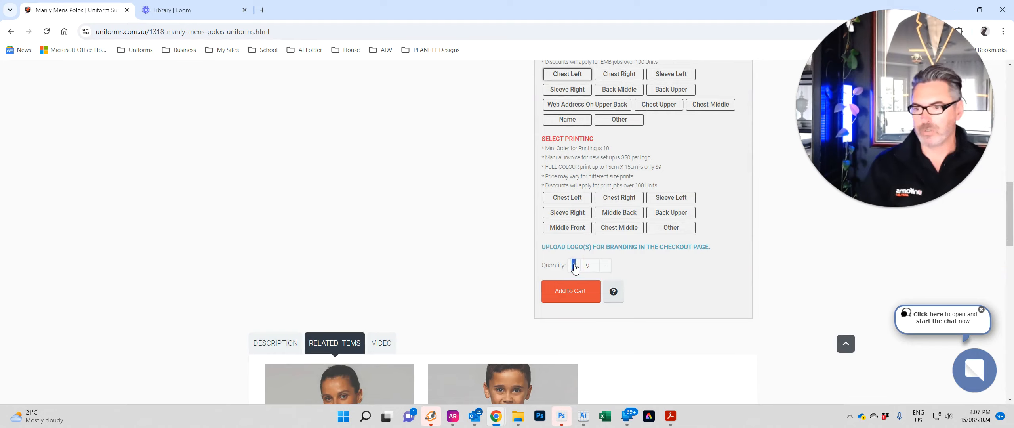
click(572, 265)
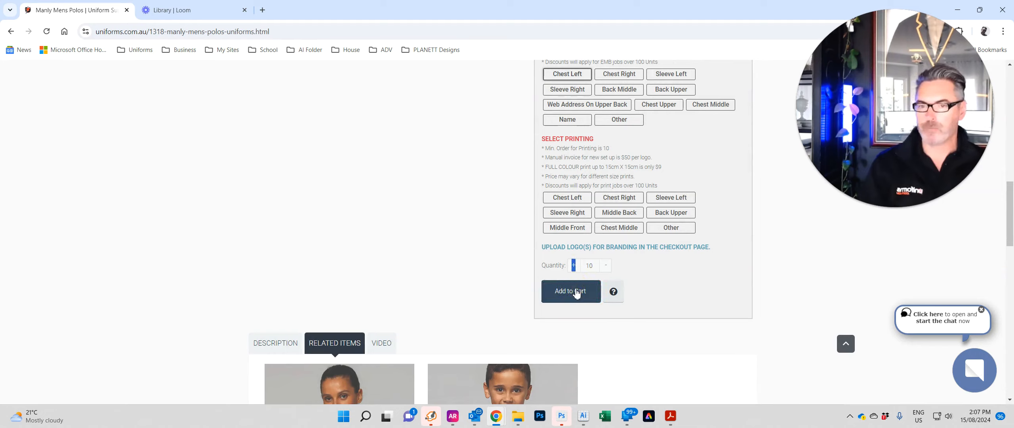
click(570, 291)
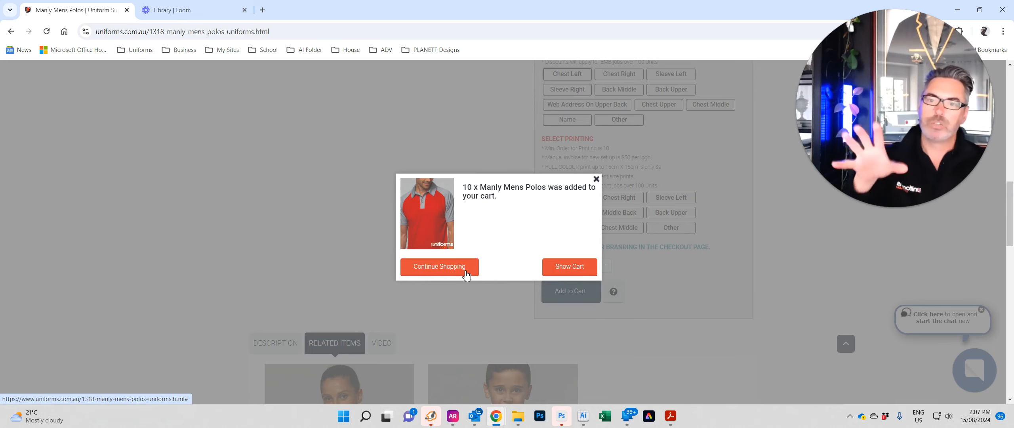
Continue shopping, add 15 size A(M) Manly Mens Polos to the cart, then go to Manly Lady Polos.
click(439, 266)
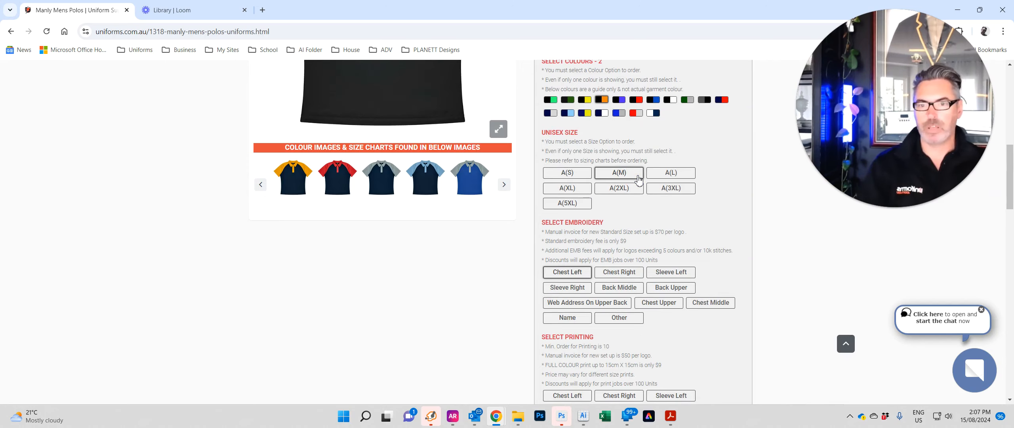
scroll(down, 3)
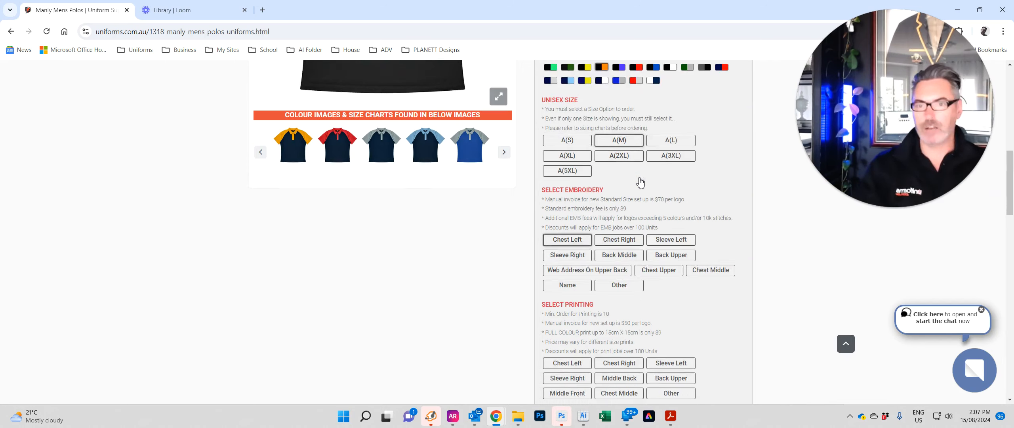
scroll(down, 3)
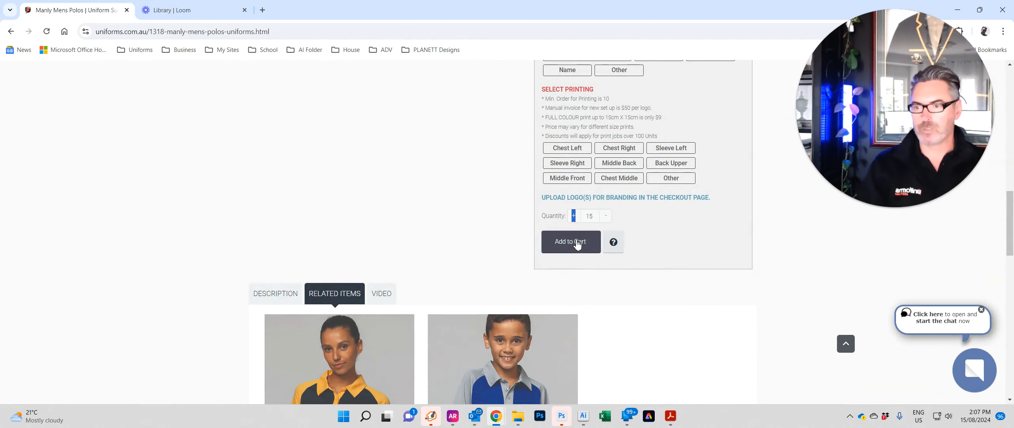
click(571, 240)
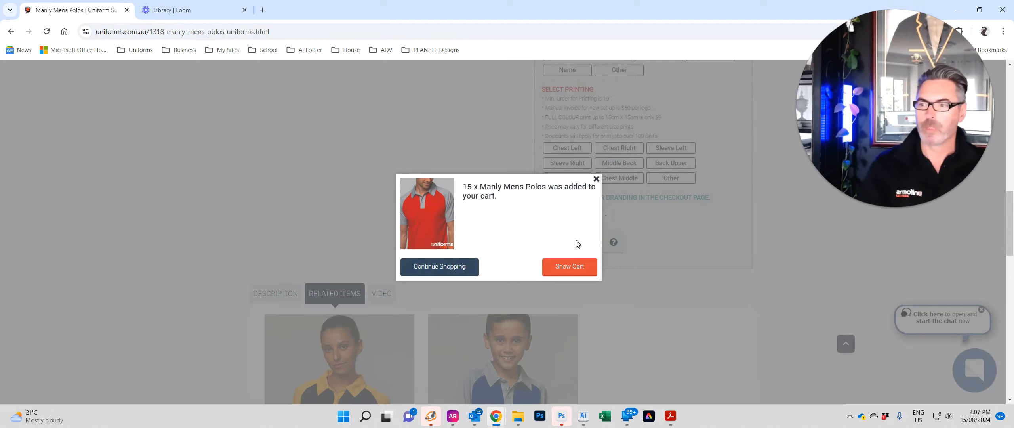
click(596, 178)
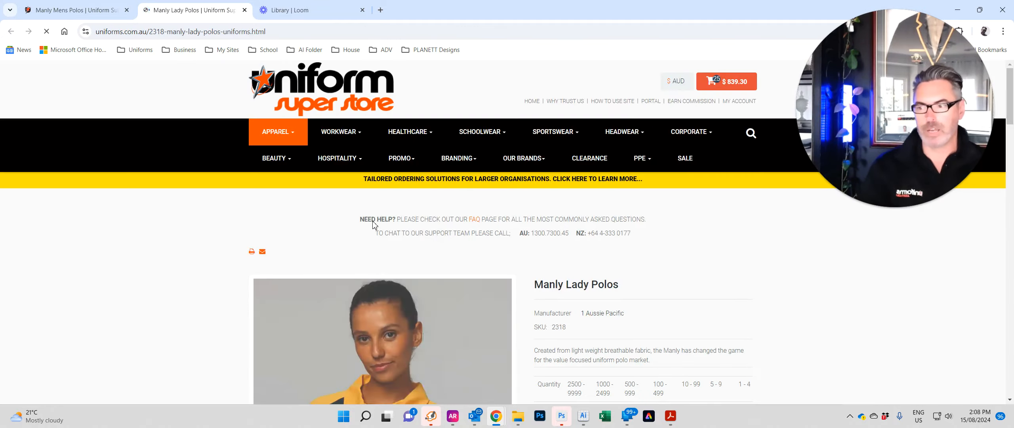
Add 5 Manly Lady Polos, size 08 with Chest Left embroidery, then show the cart totalling $1014.56.
scroll(down, 3)
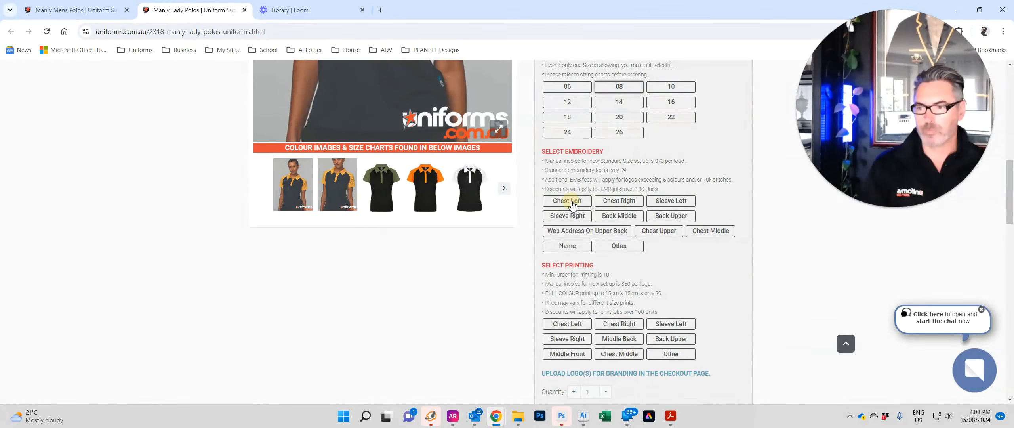
scroll(down, 3)
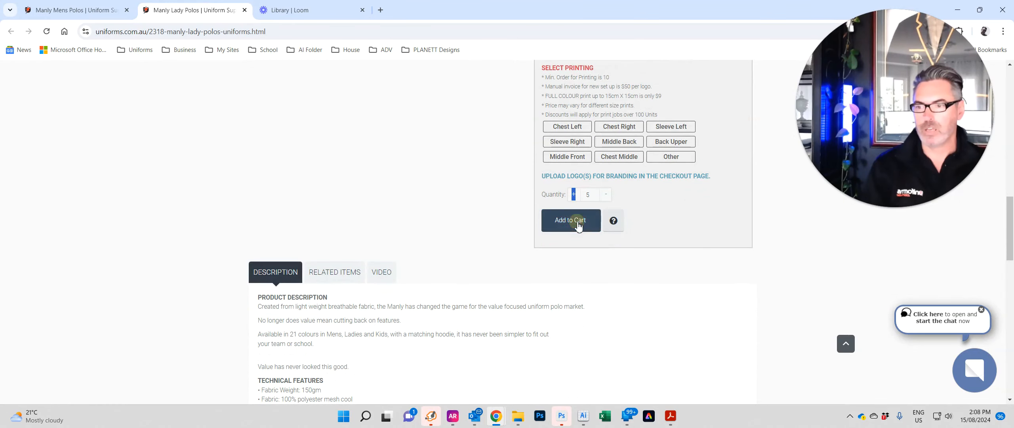
click(571, 219)
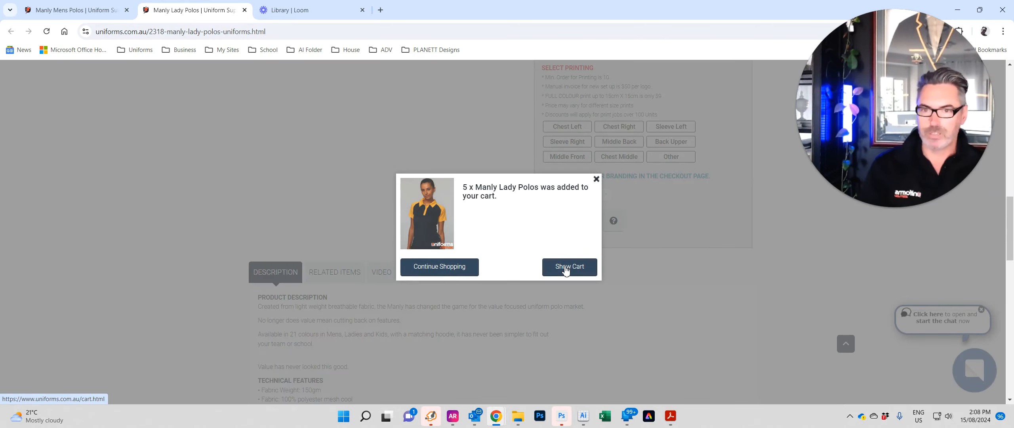
click(569, 267)
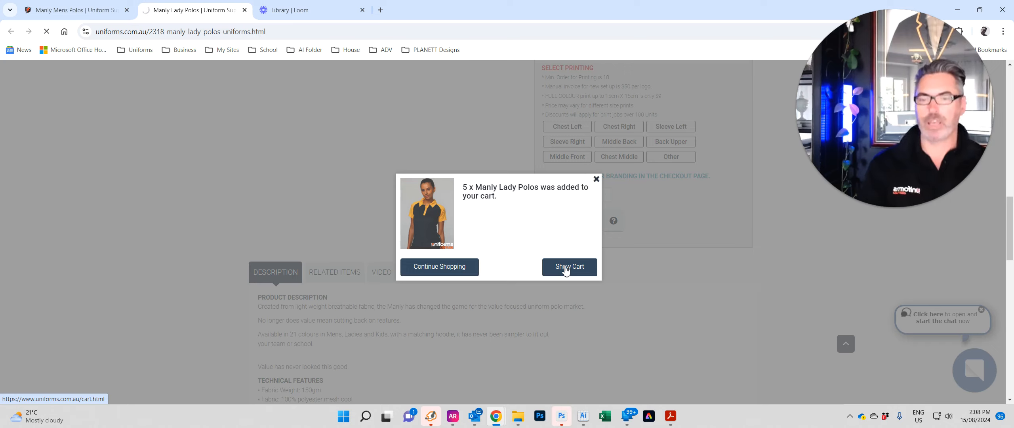
mouse_move(568, 251)
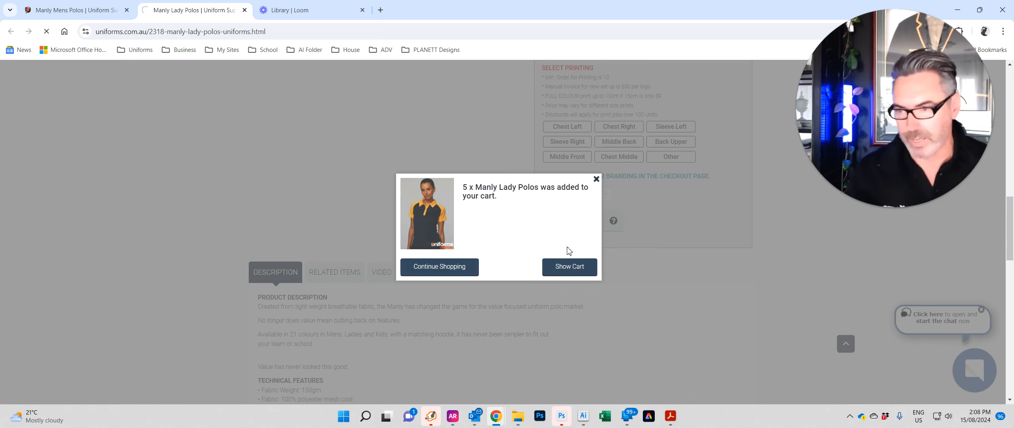
click(569, 266)
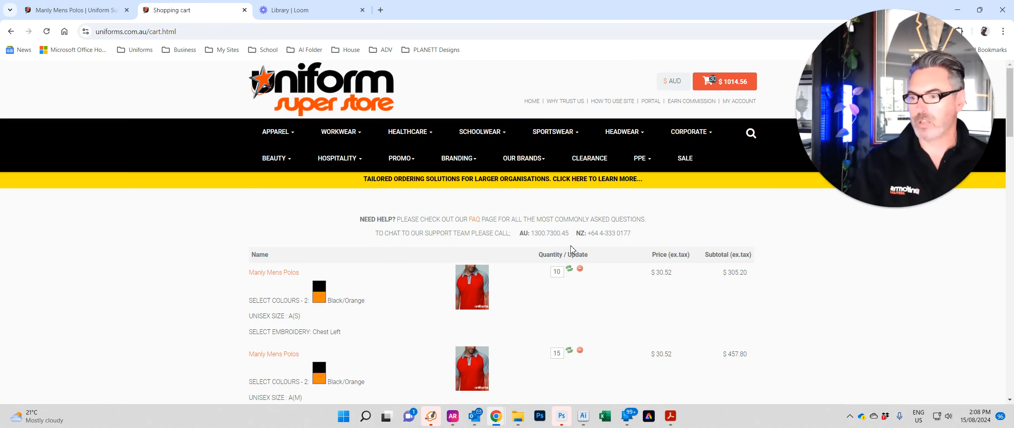
Change the size A(S) Manly Mens Polos cart quantity from 10 to 15 and update it.
scroll(down, 3)
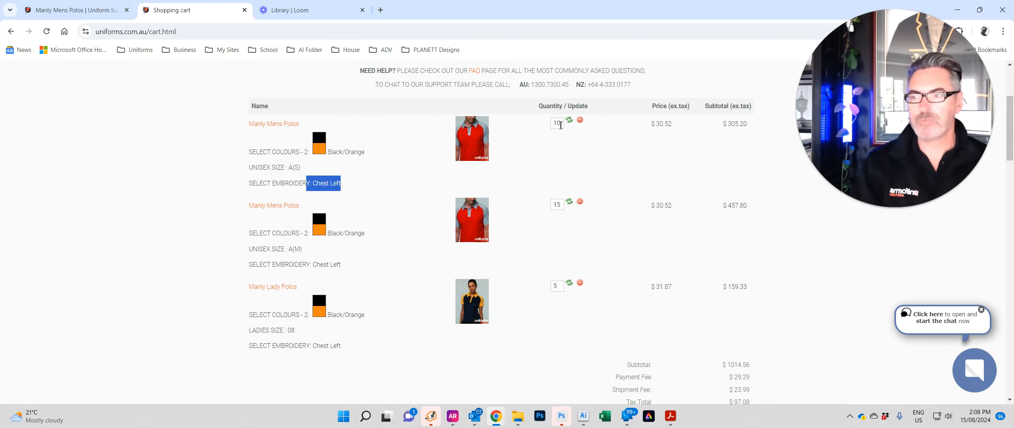
click(557, 124)
text(15)
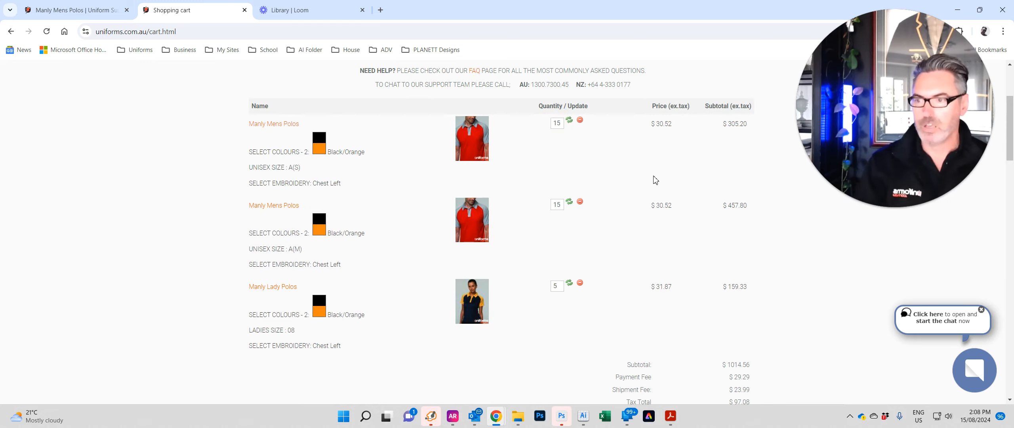
mouse_move(572, 123)
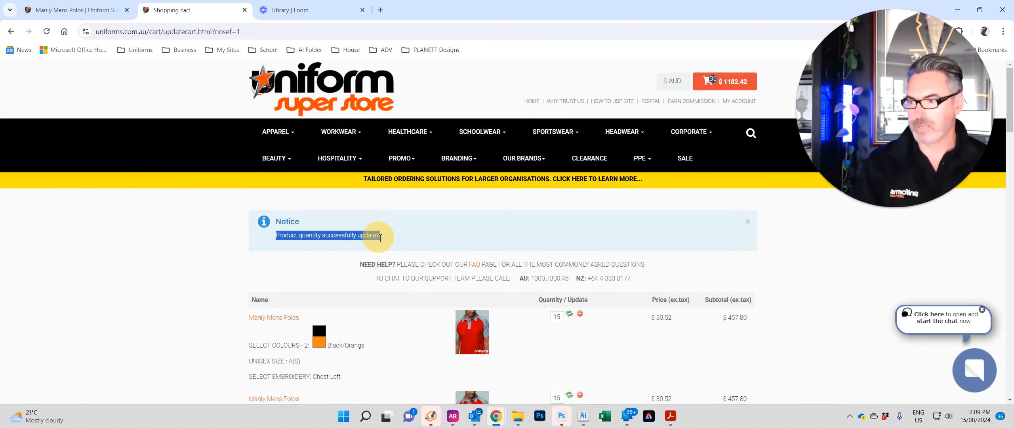
Delete the size A(M) Manly Mens Polos line, leaving two lines totalling $550.06.
scroll(down, 3)
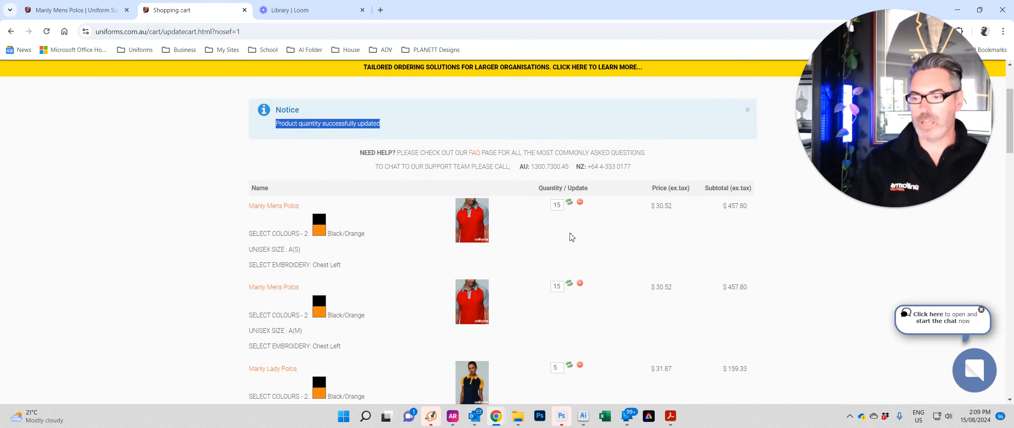
scroll(down, 3)
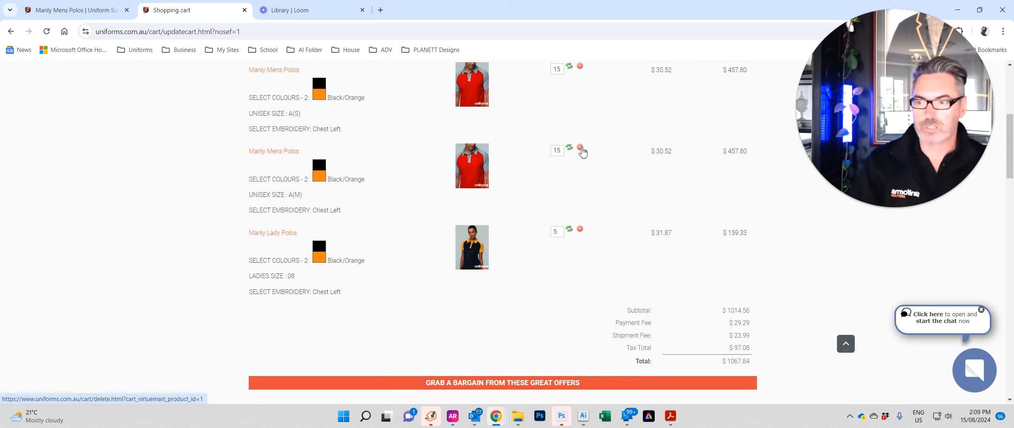
click(580, 147)
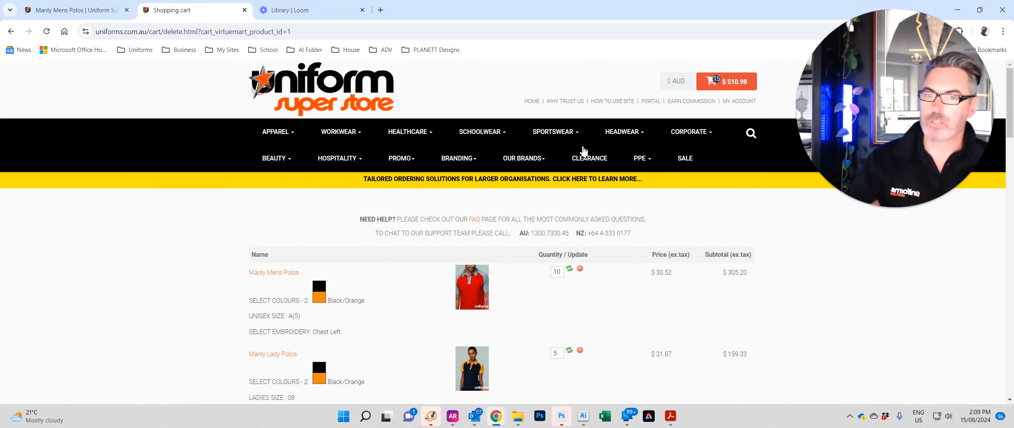
scroll(down, 3)
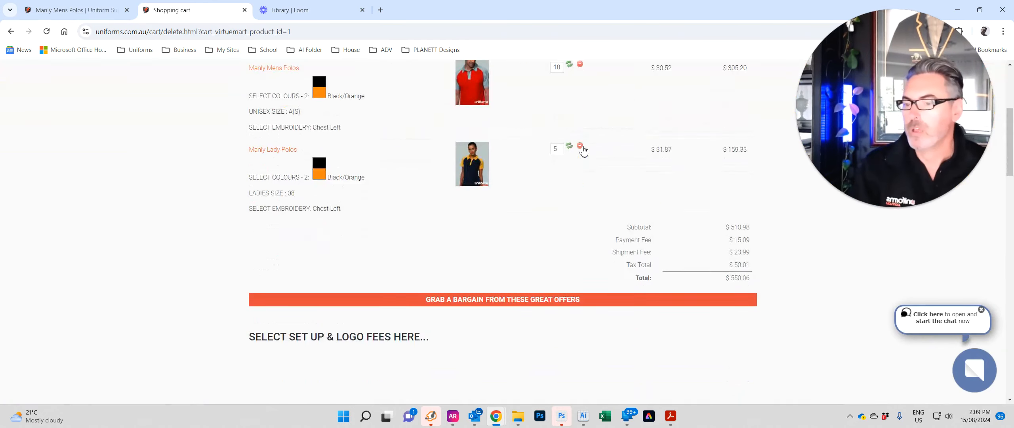
scroll(down, 3)
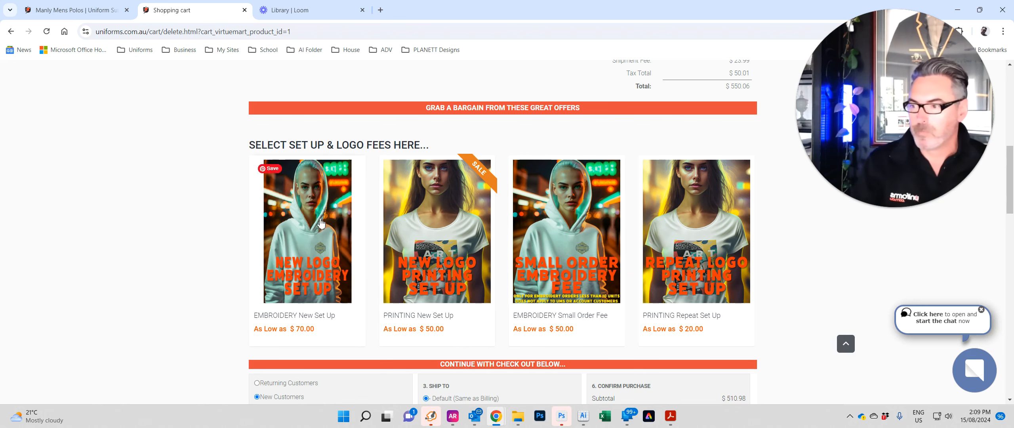
mouse_move(307, 231)
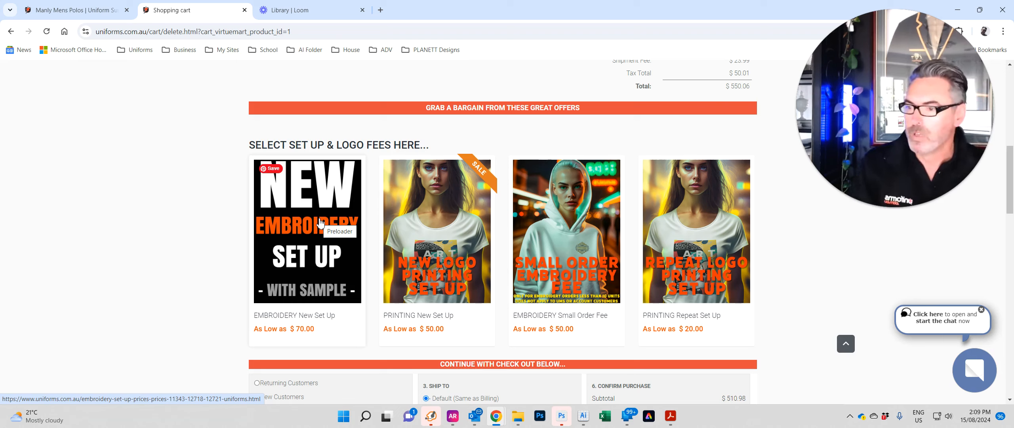
Scroll to the Select Set Up & Logo Fees section above the checkout form.
scroll(down, 3)
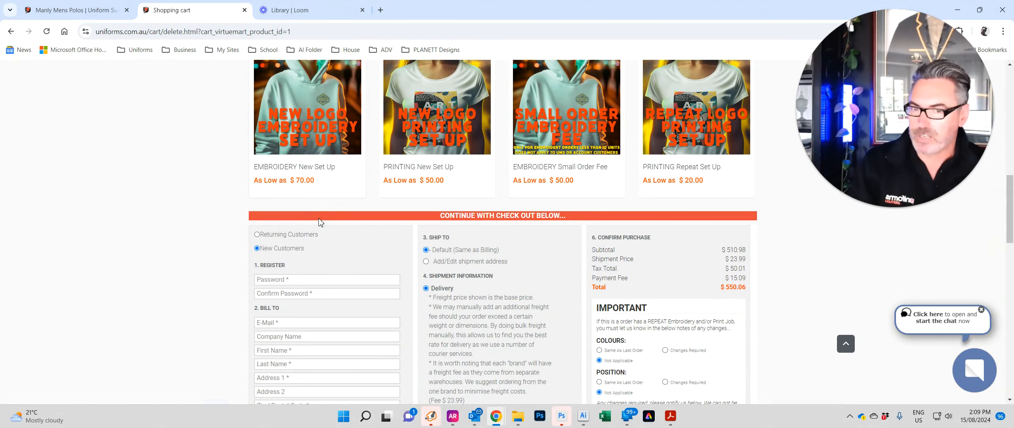
scroll(down, 3)
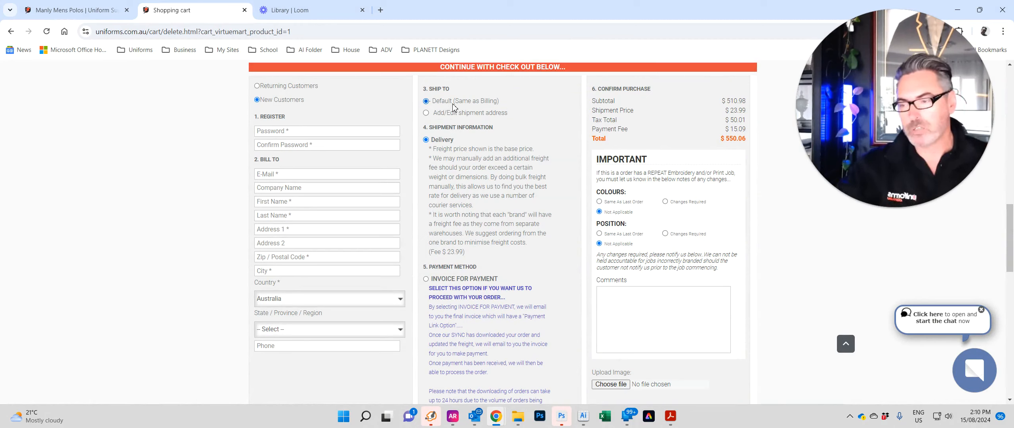
click(426, 113)
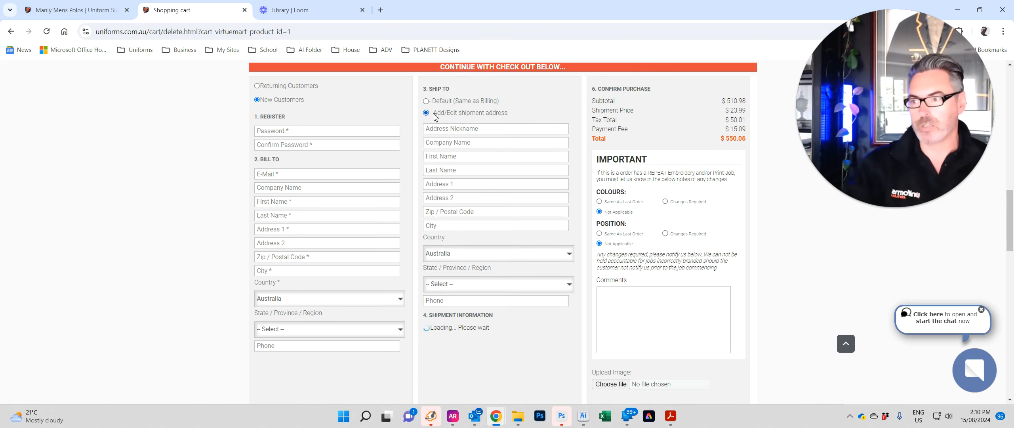
click(426, 100)
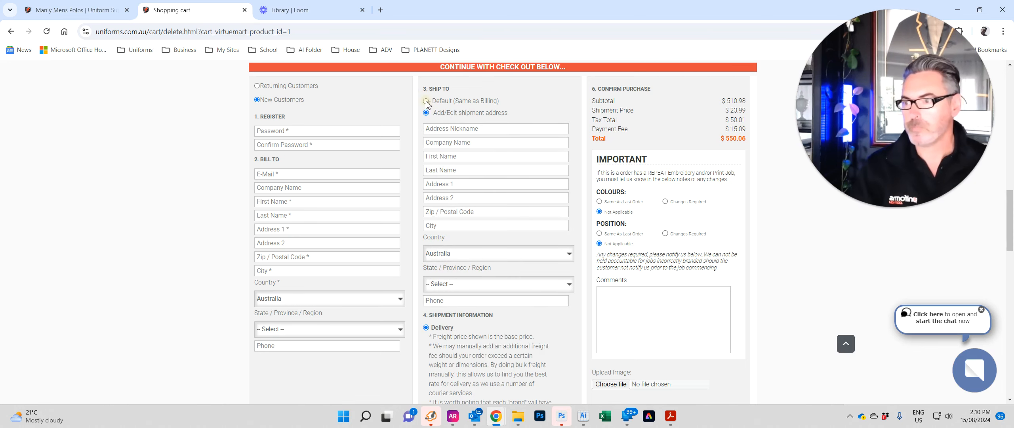
scroll(down, 3)
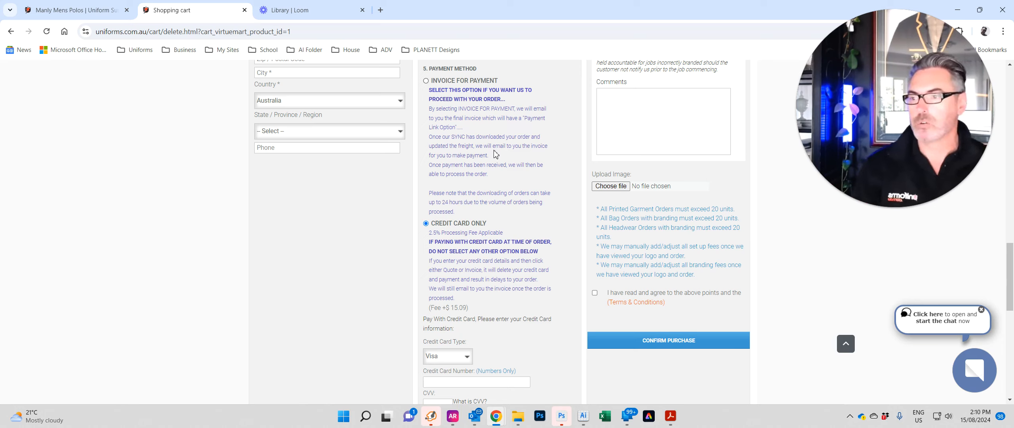
Set payment to Invoice, then Quote Only, dropping the card fee so the total is $534.97.
click(425, 80)
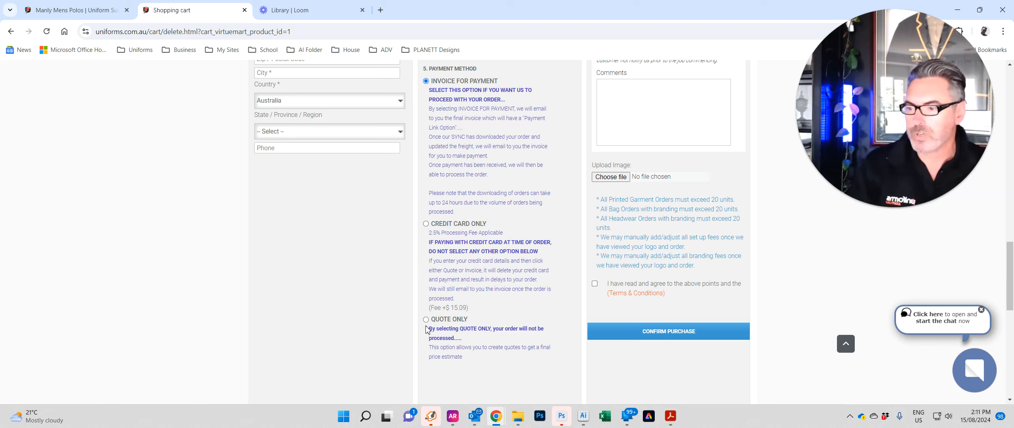
click(425, 319)
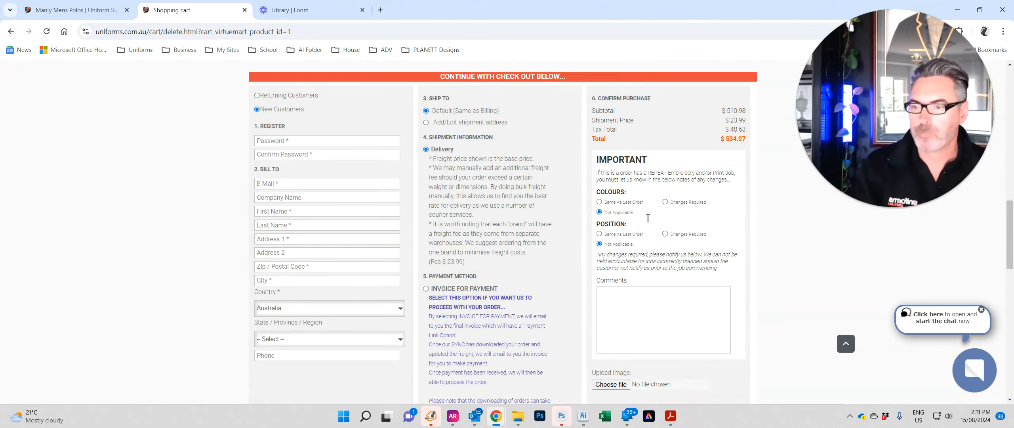
Under Important, mark Colours as Changes Required and Position as Same As Last Order.
scroll(down, 3)
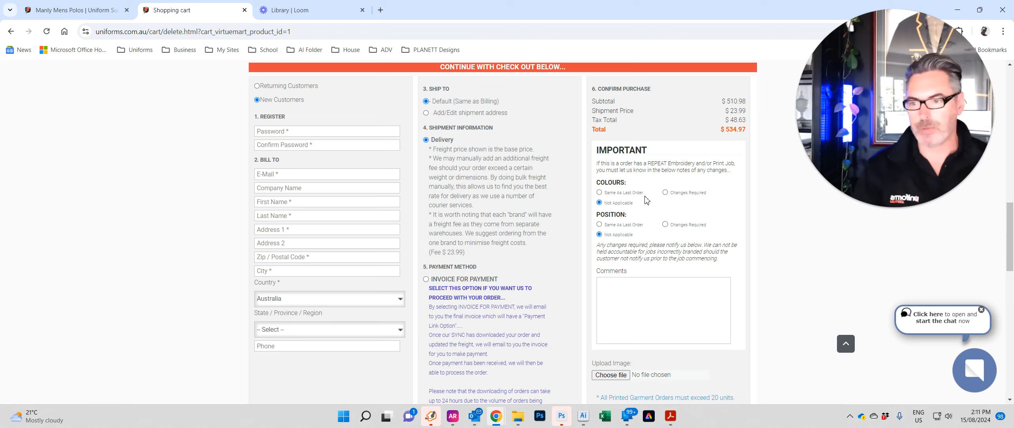
mouse_move(689, 199)
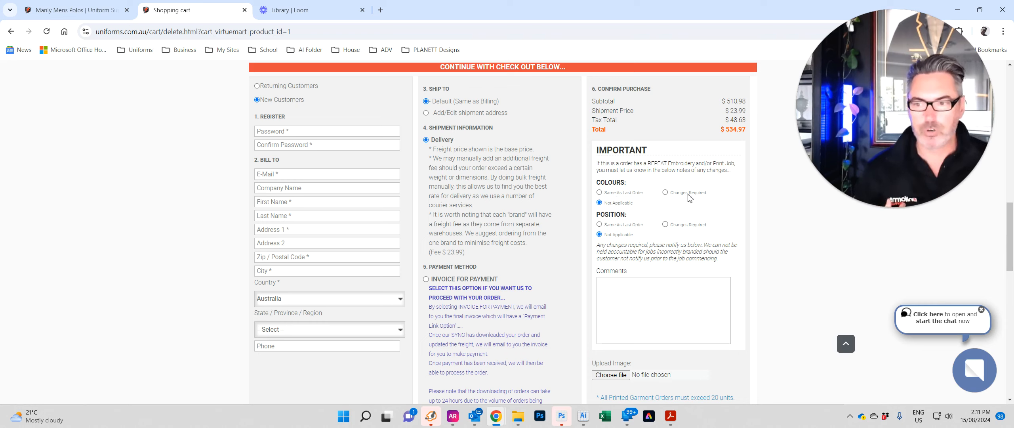
click(666, 192)
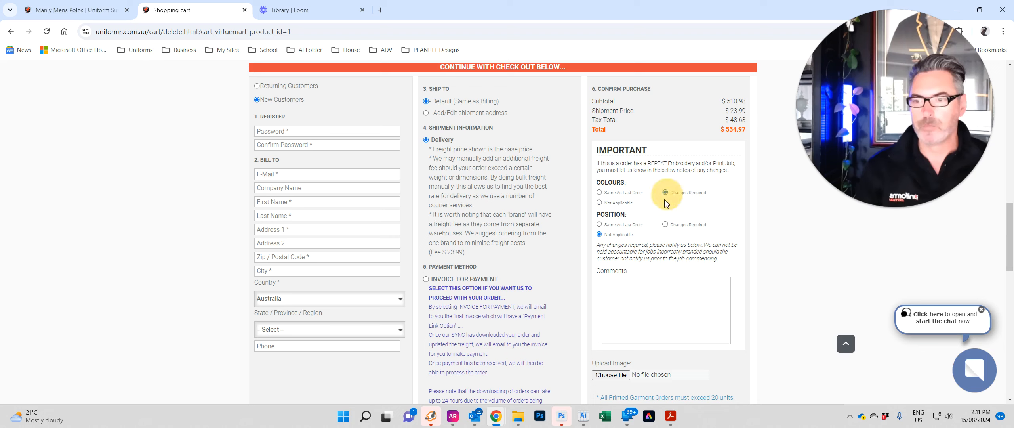
click(666, 193)
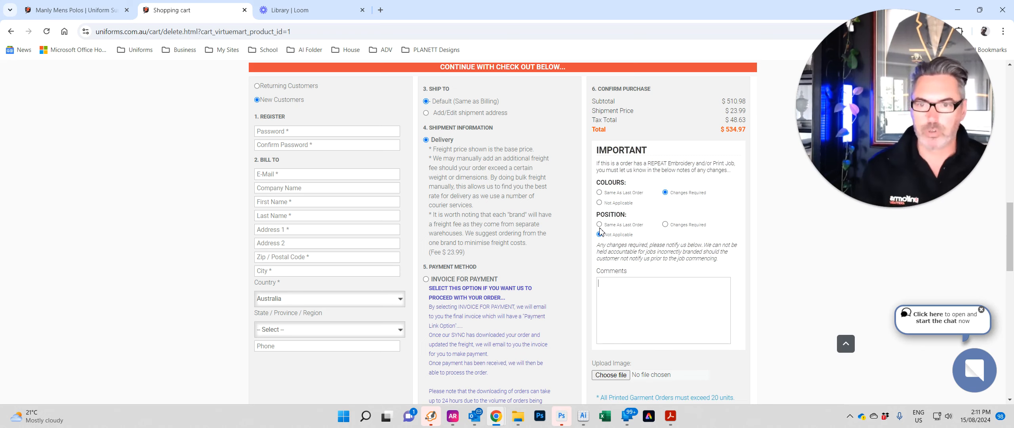
click(601, 225)
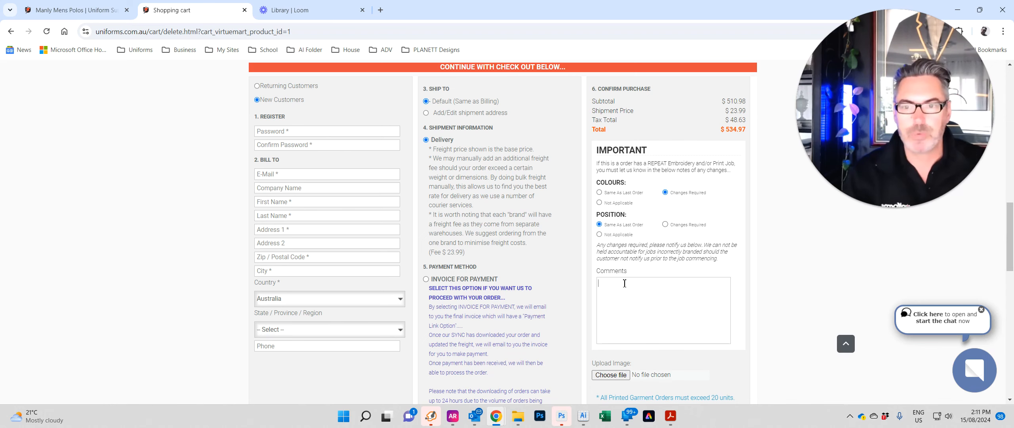
scroll(down, 3)
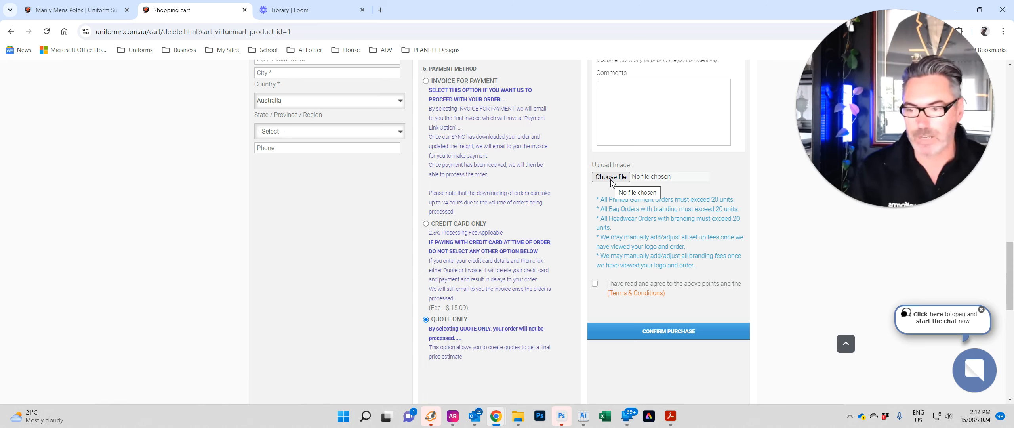
mouse_move(601, 286)
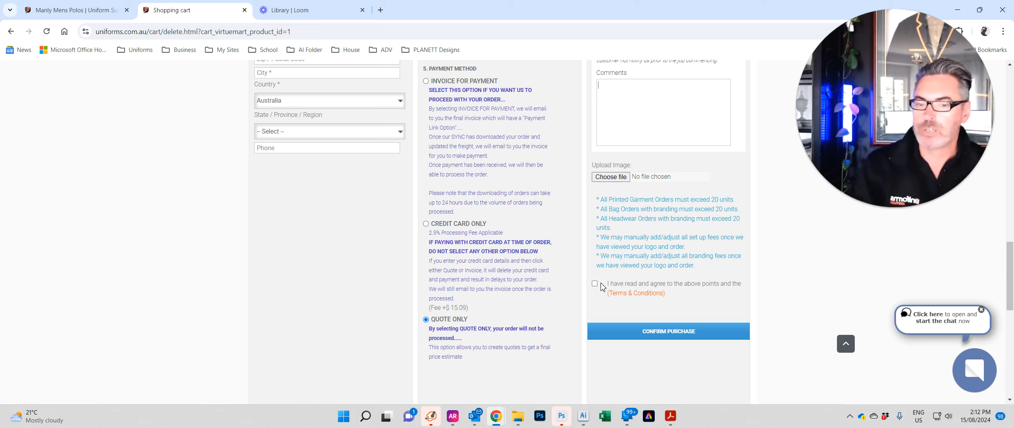